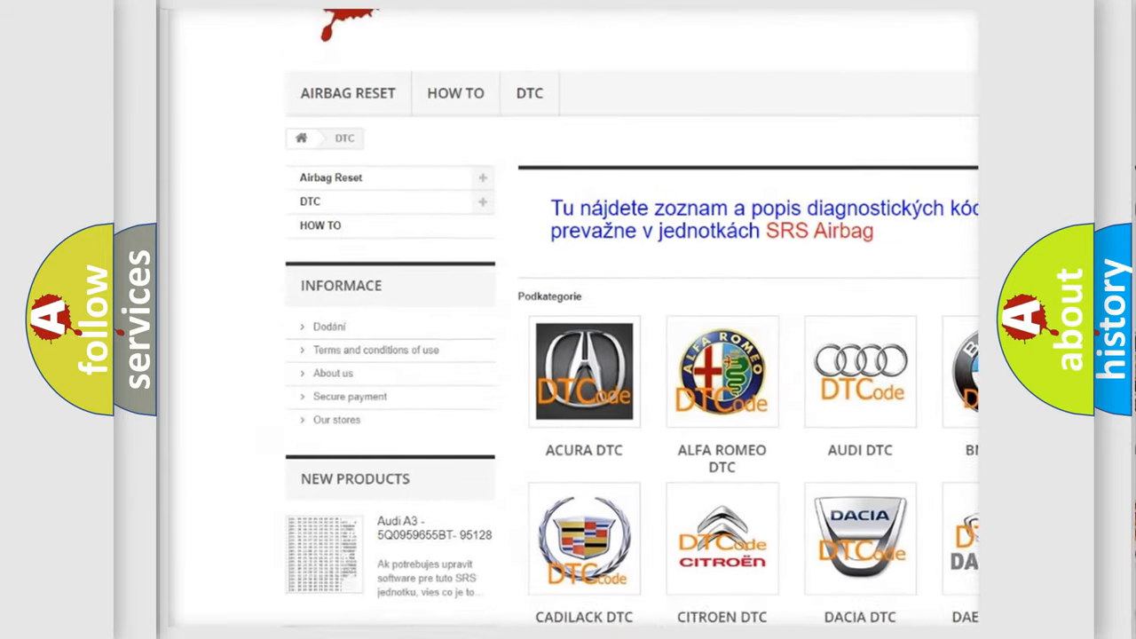
scroll("down", 3)
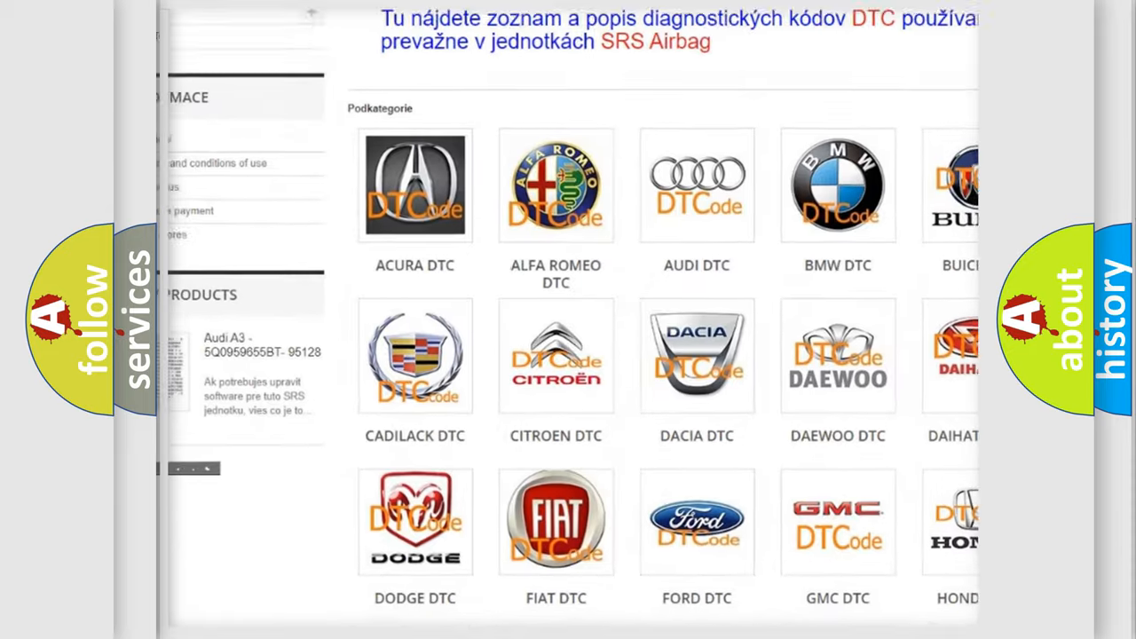
scroll("down", 3)
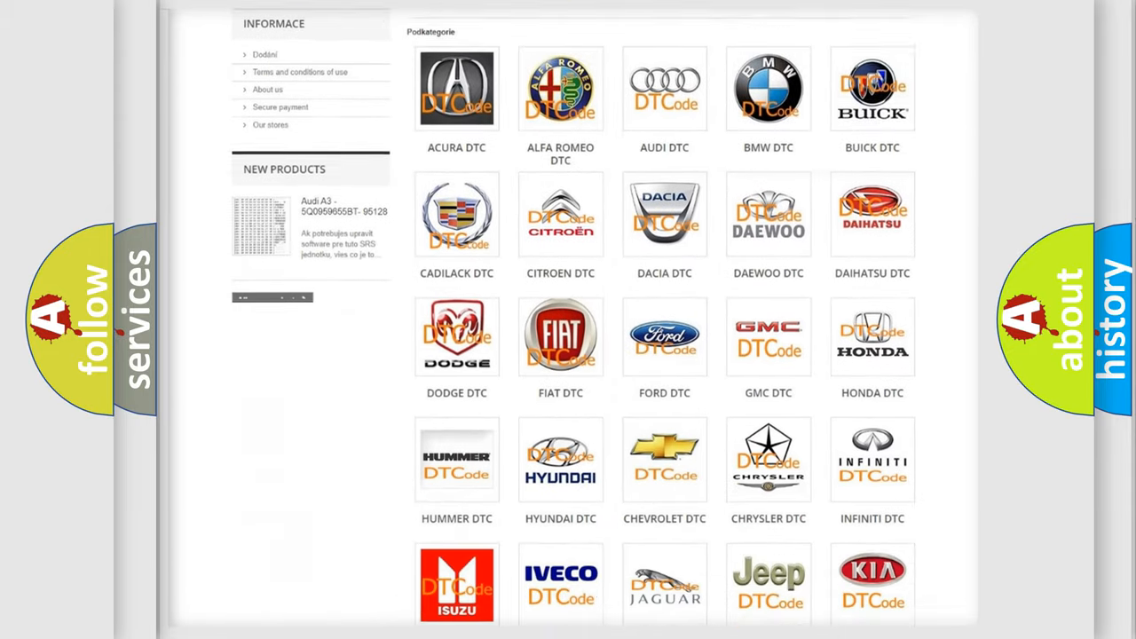